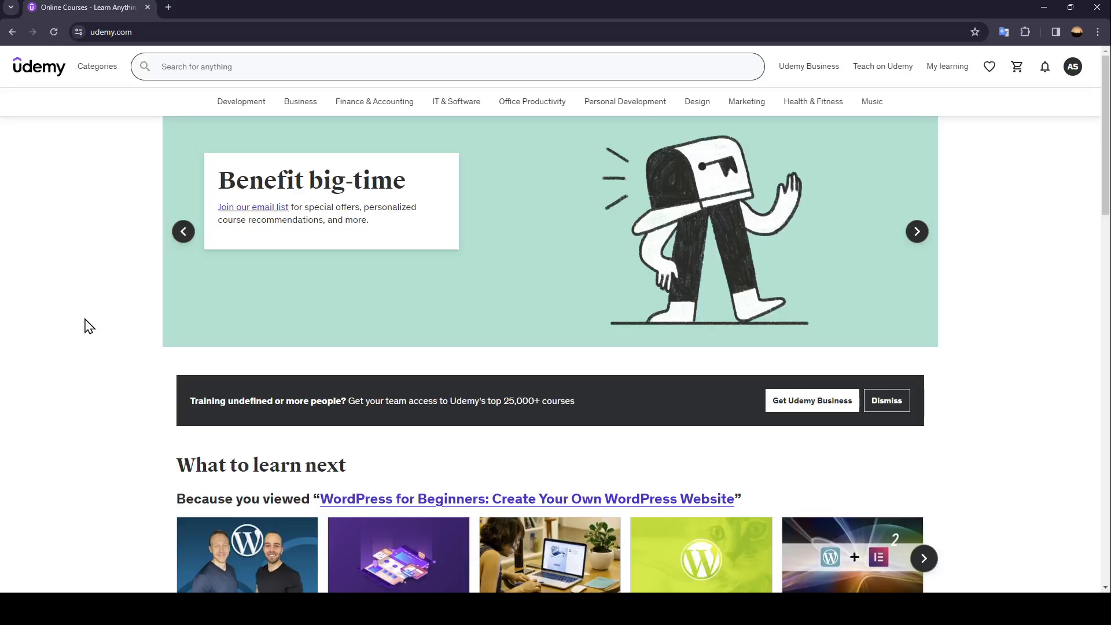
- Browse Udemy's home page, checking the wishlist and notifications before searching
left_click(917, 231)
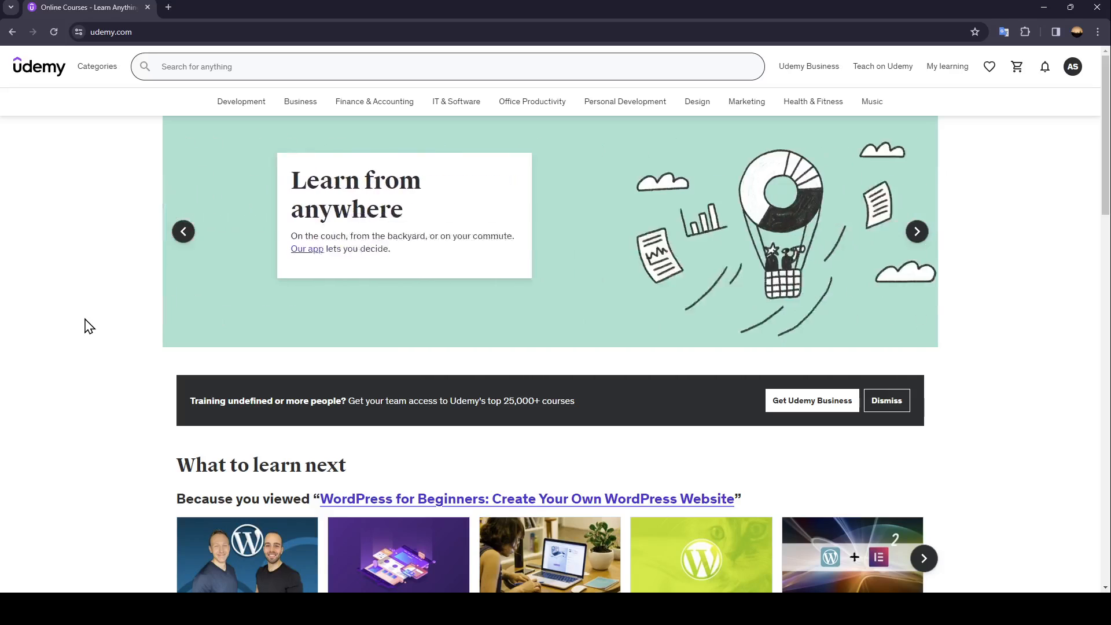
left_click(917, 231)
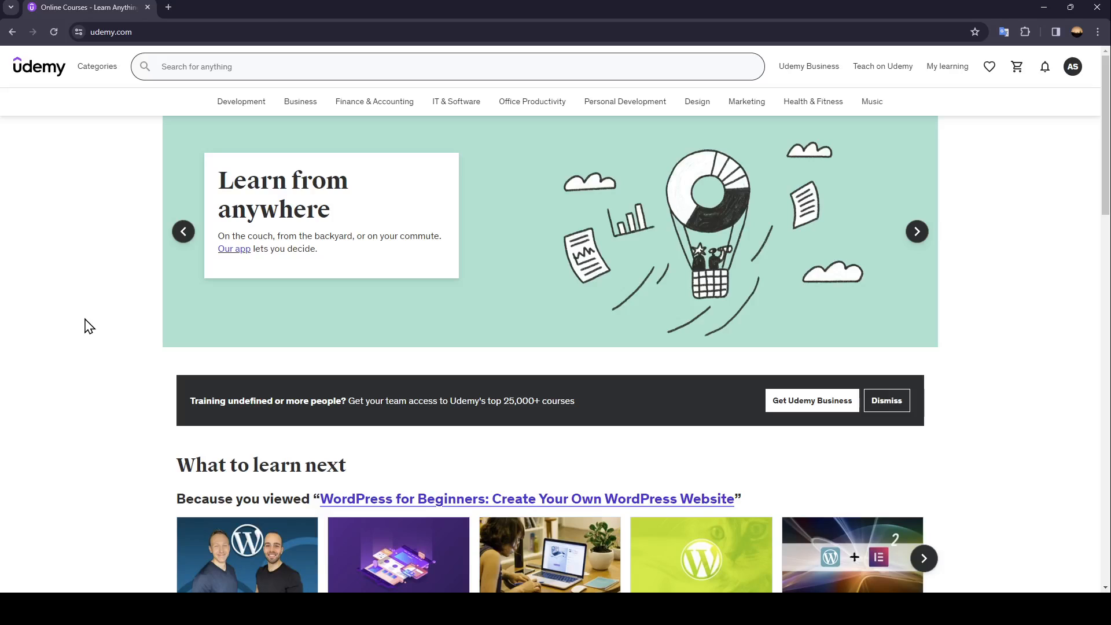
left_click(917, 231)
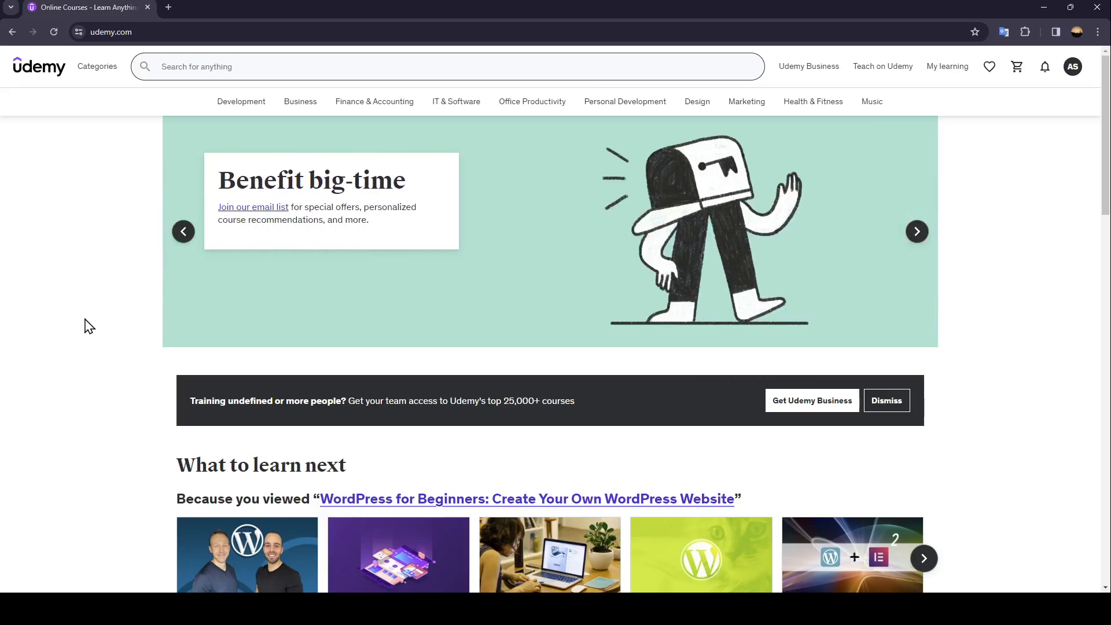
mouse_move(509, 410)
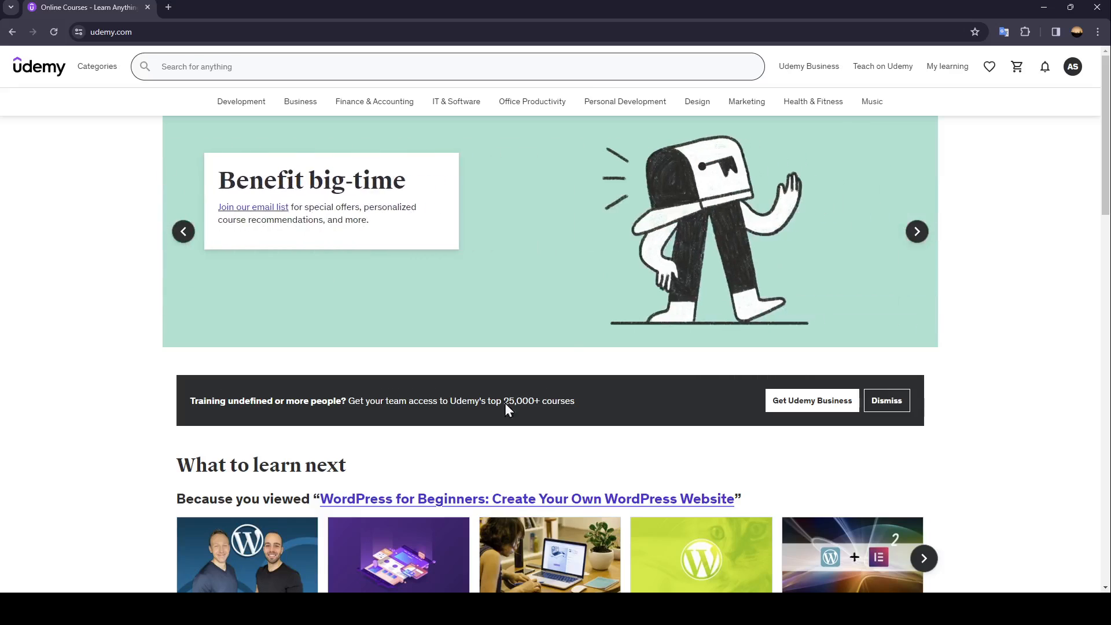
mouse_move(721, 248)
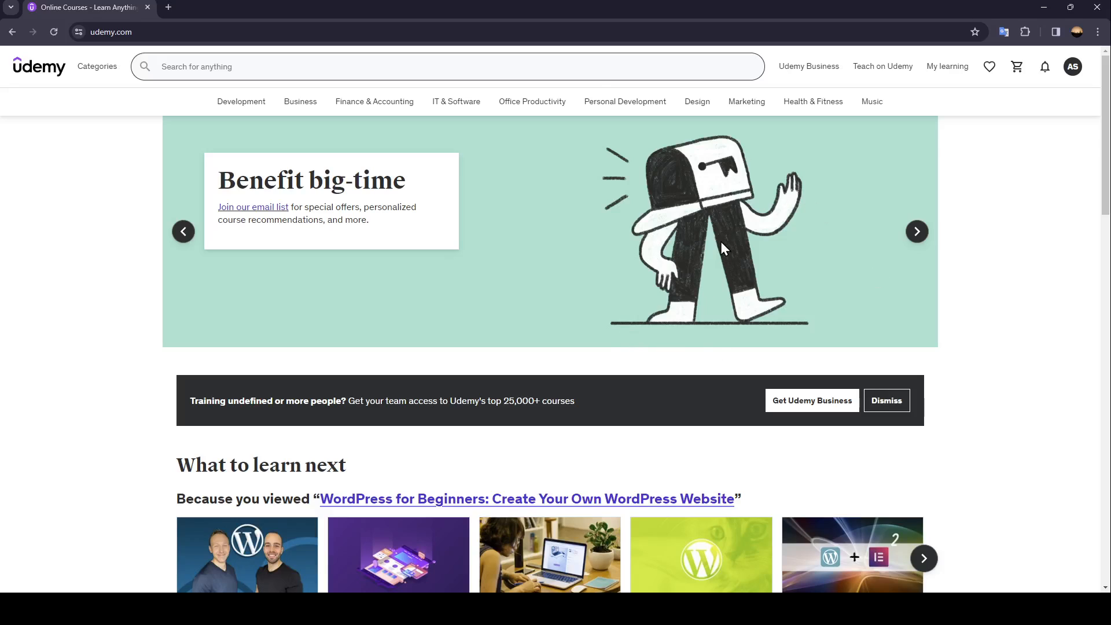
mouse_move(580, 369)
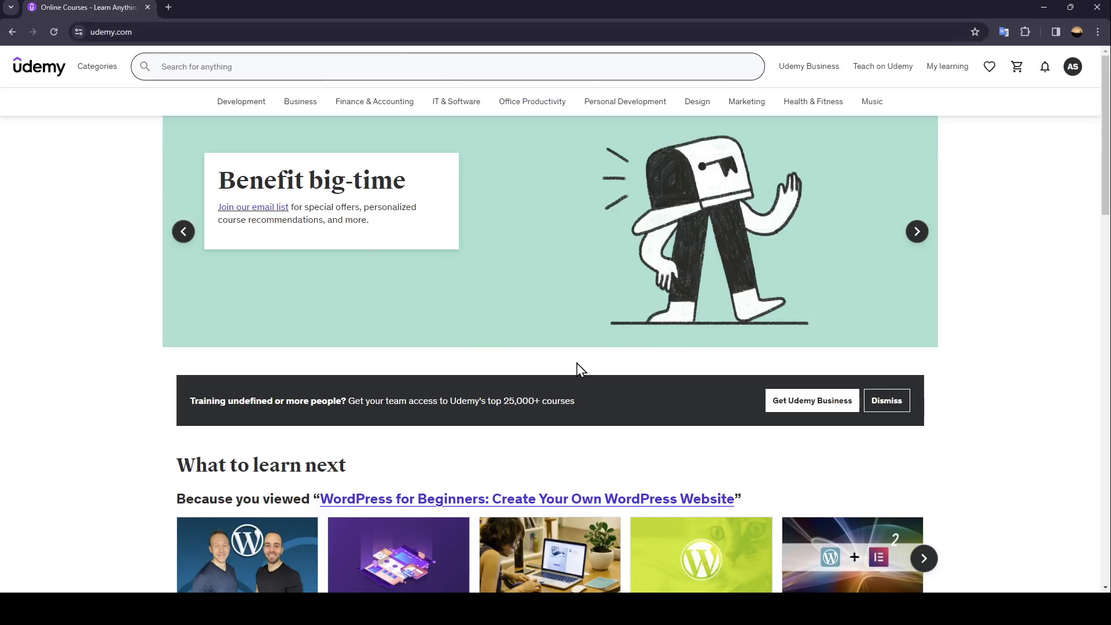
mouse_move(736, 373)
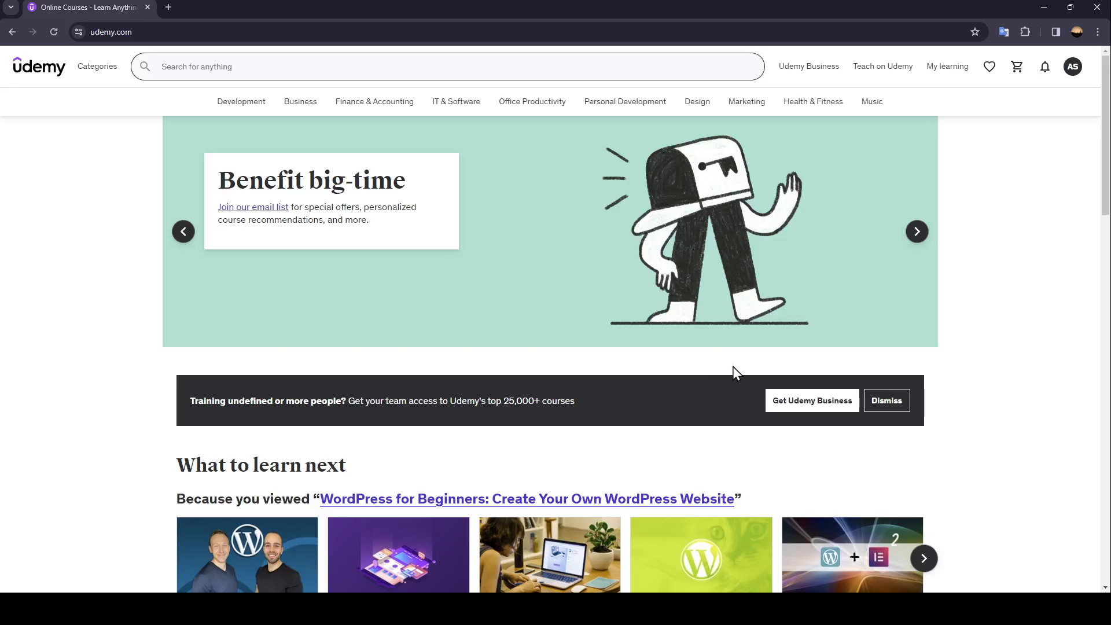
mouse_move(184, 137)
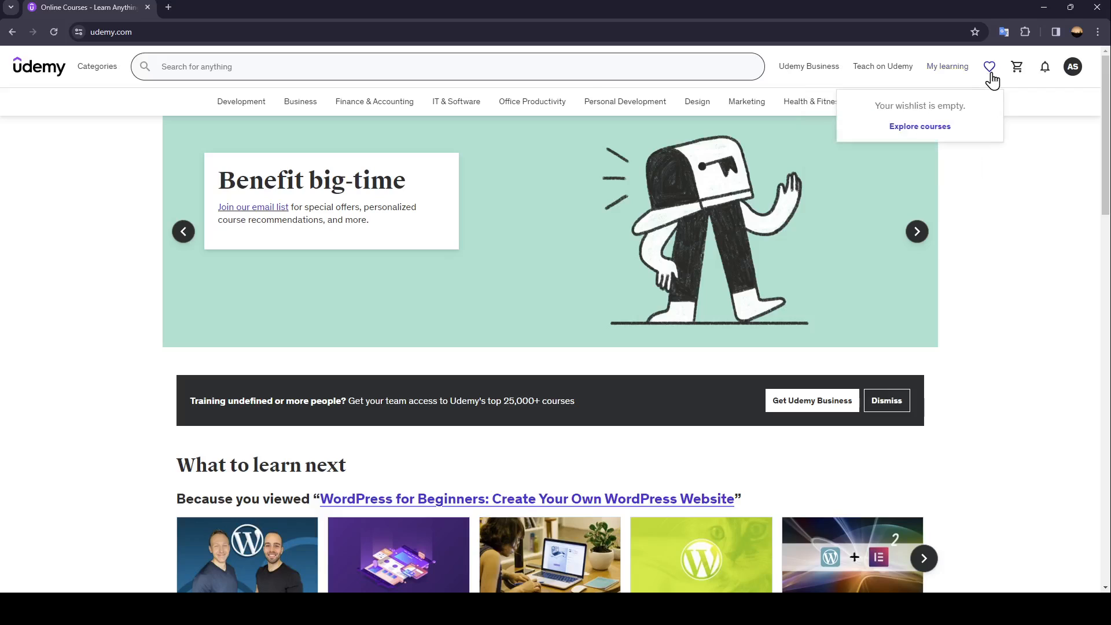
left_click(1044, 67)
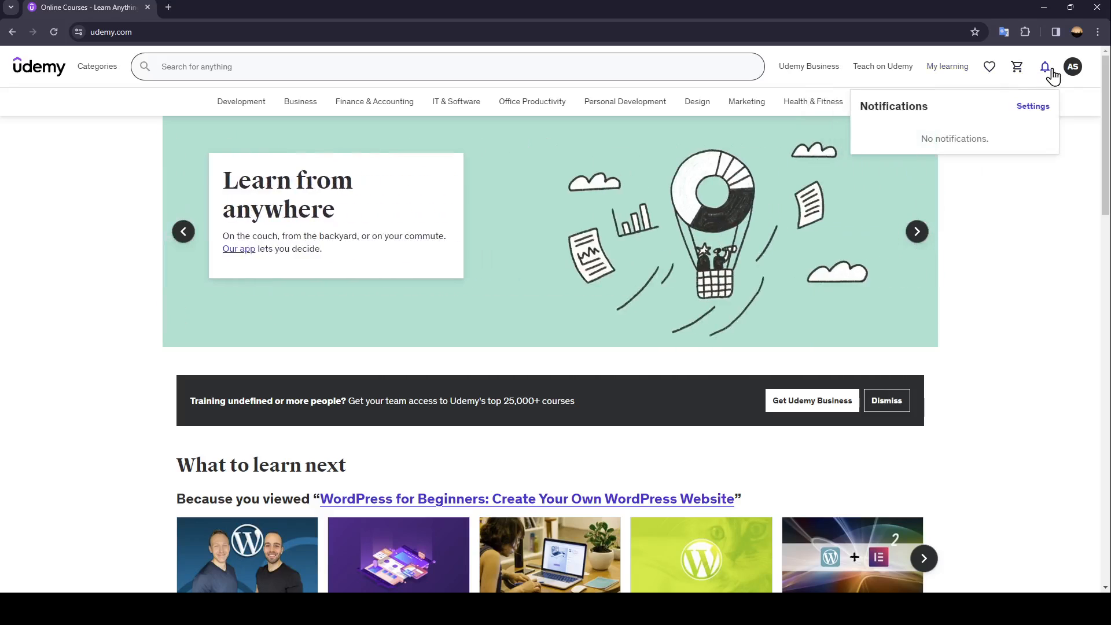
left_click(1072, 67)
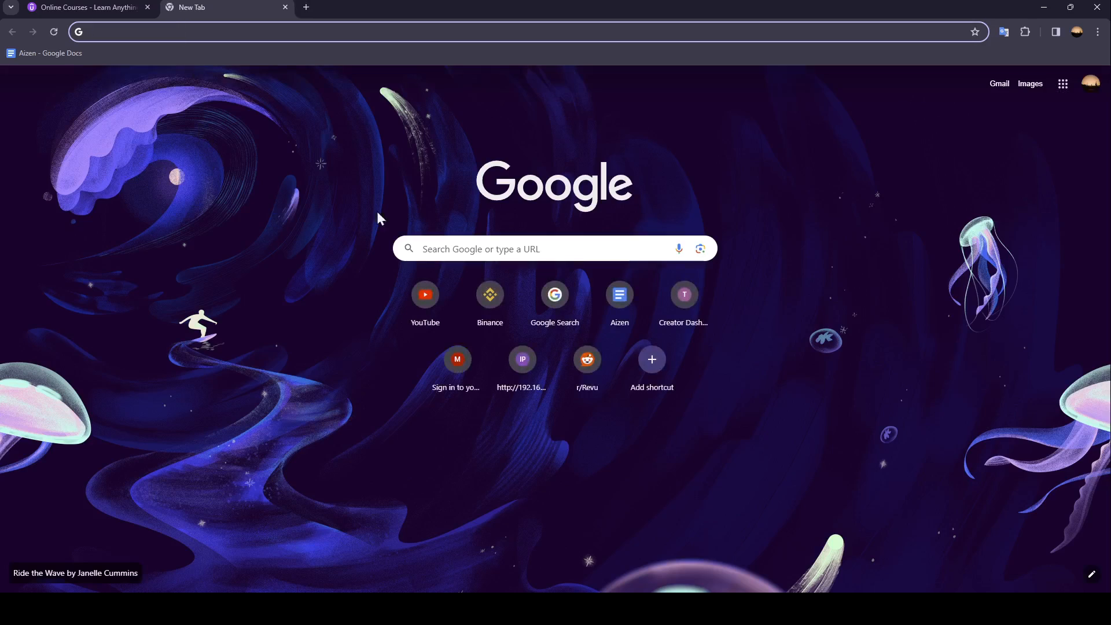
mouse_move(640, 237)
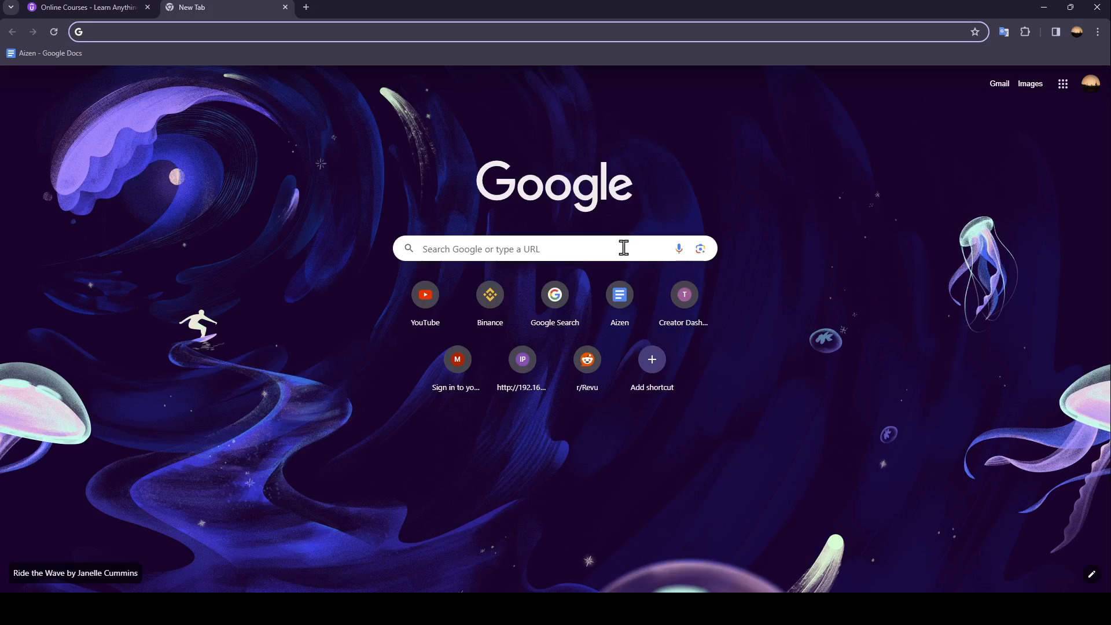
- Search Google for 'web store' and go to the Chrome Web Store result
type("web st")
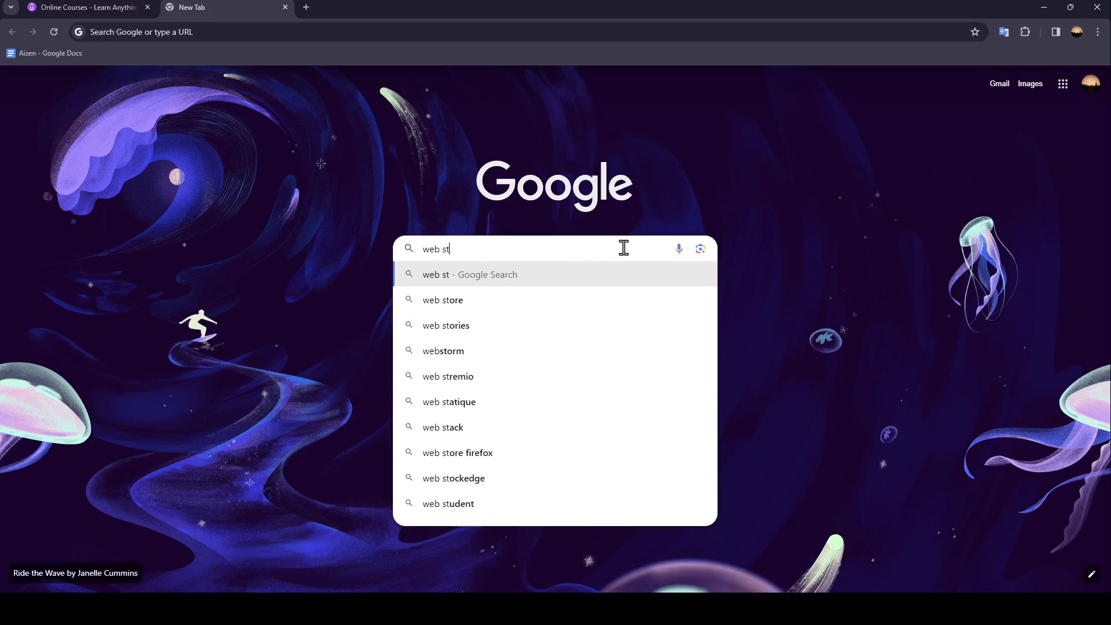
left_click(444, 300)
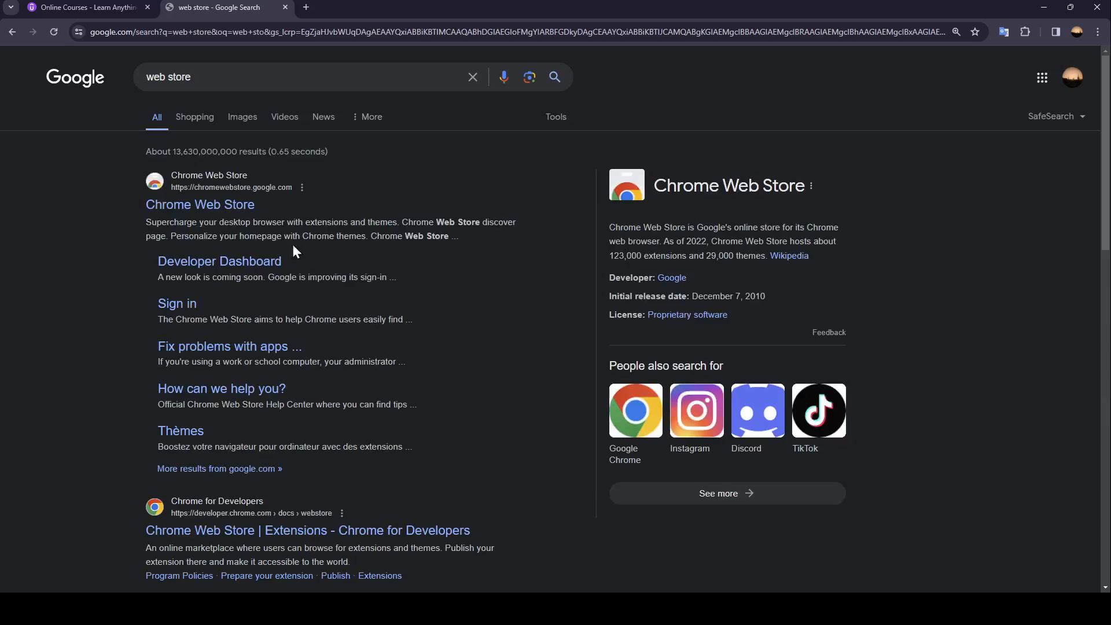
mouse_move(201, 205)
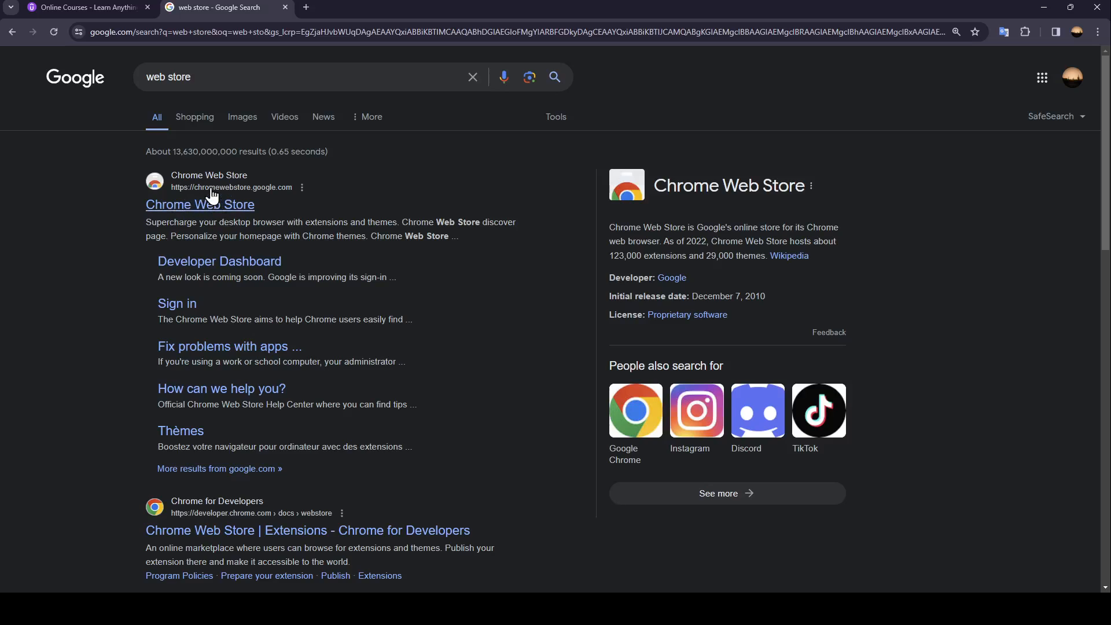
left_click(200, 204)
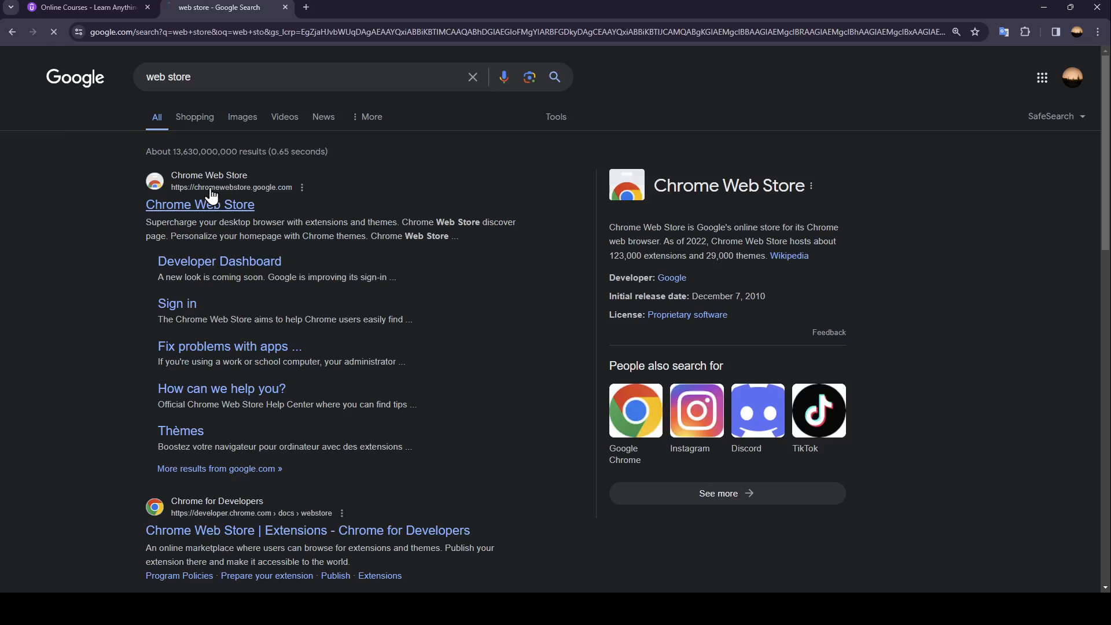
- Search the store for 'night' and go to the Dark Mode - Night Eye listing
left_click(201, 203)
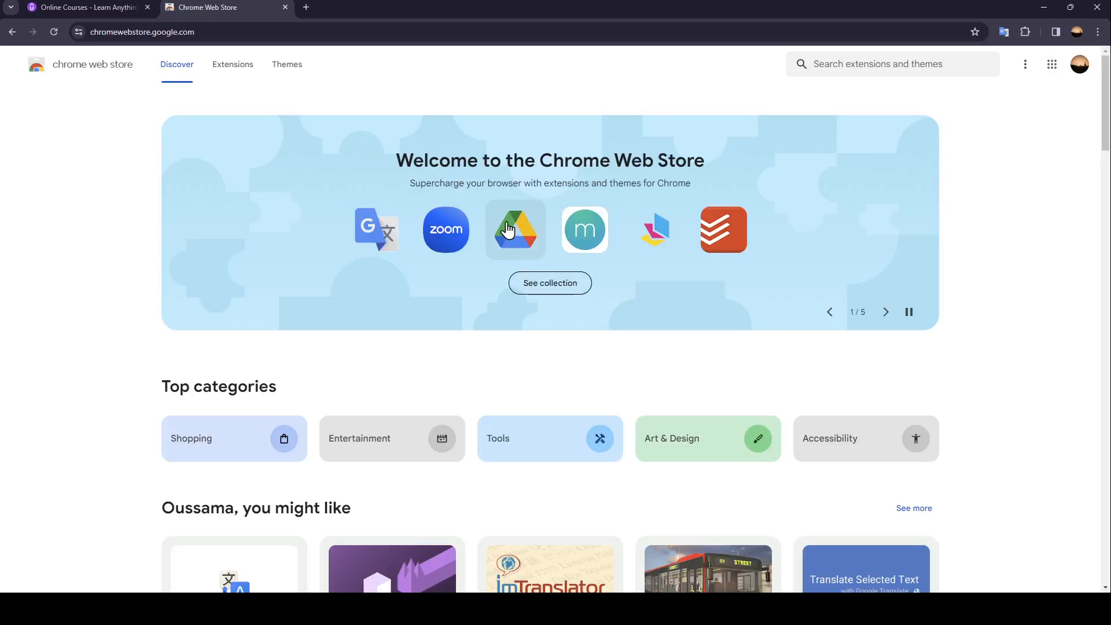
mouse_move(501, 185)
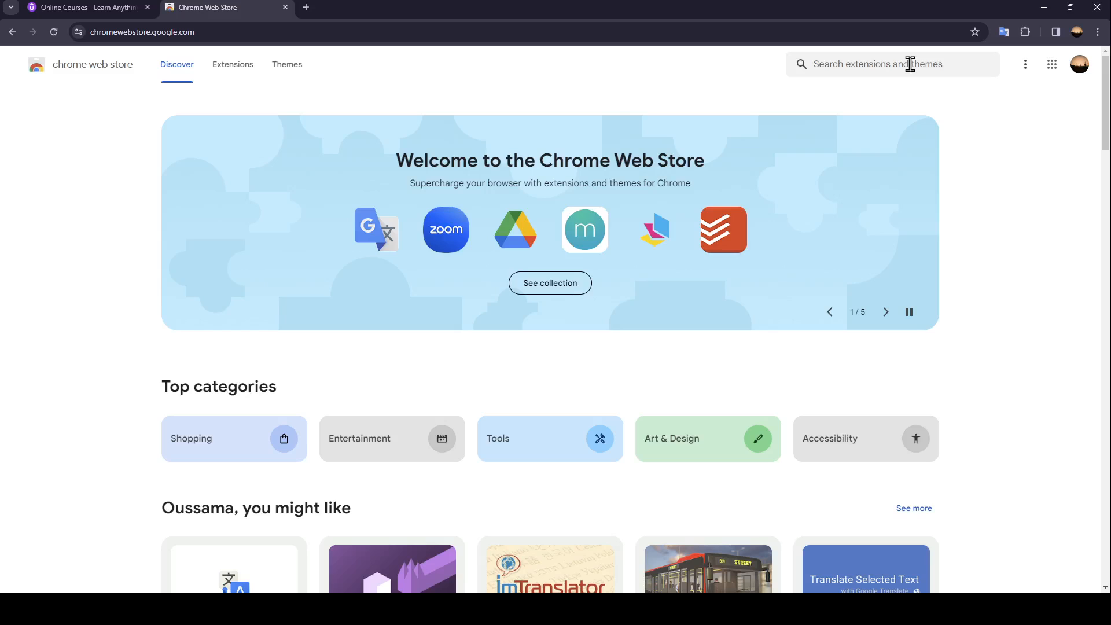
type("night")
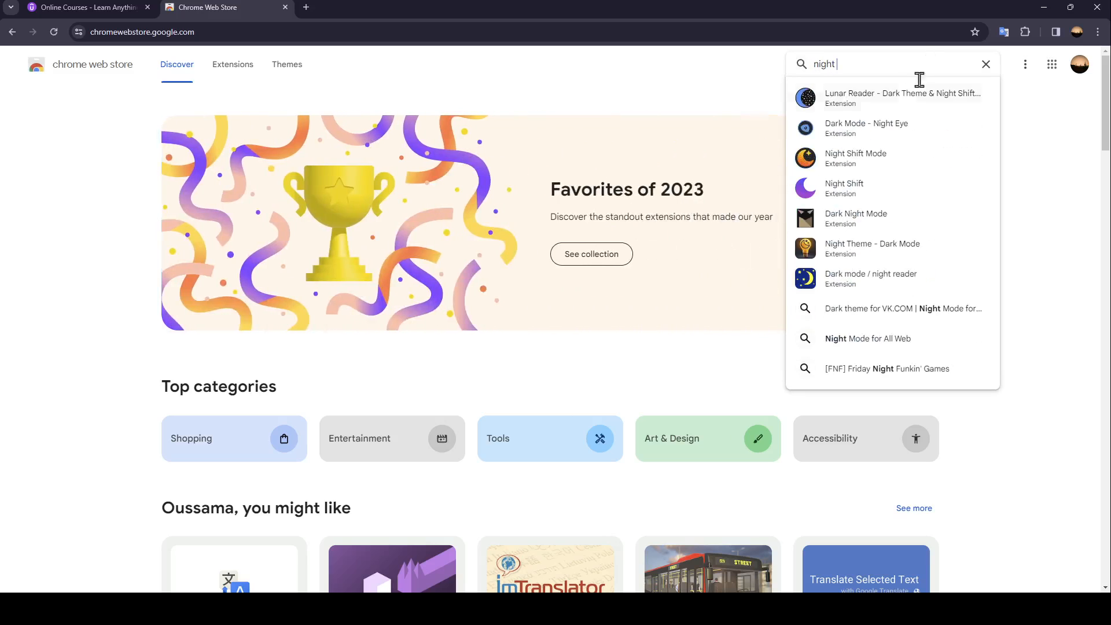
mouse_move(856, 128)
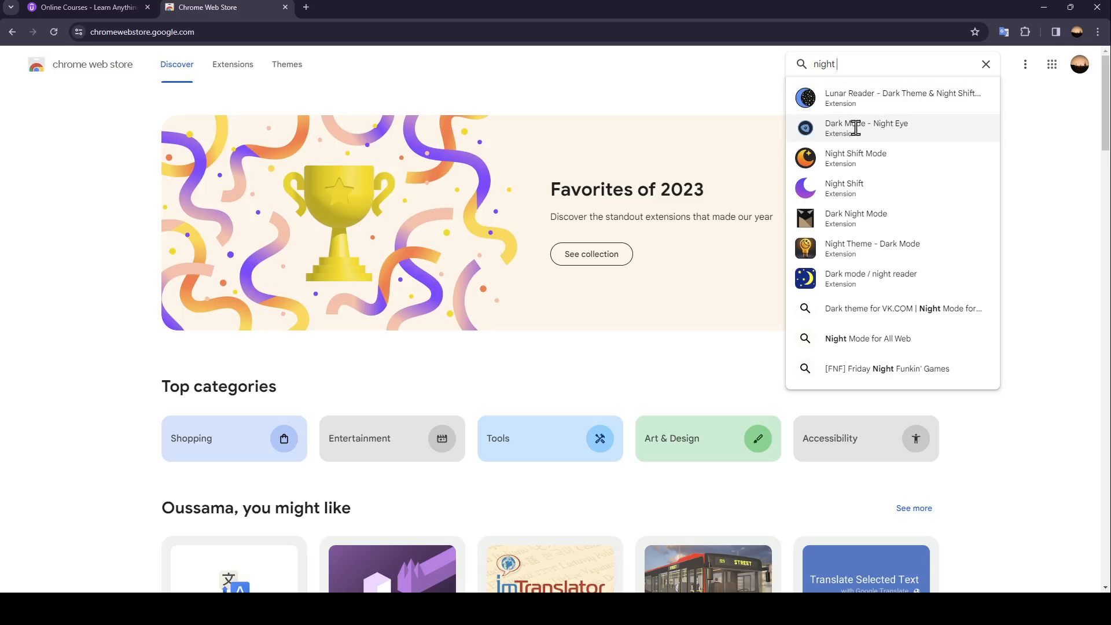
left_click(866, 128)
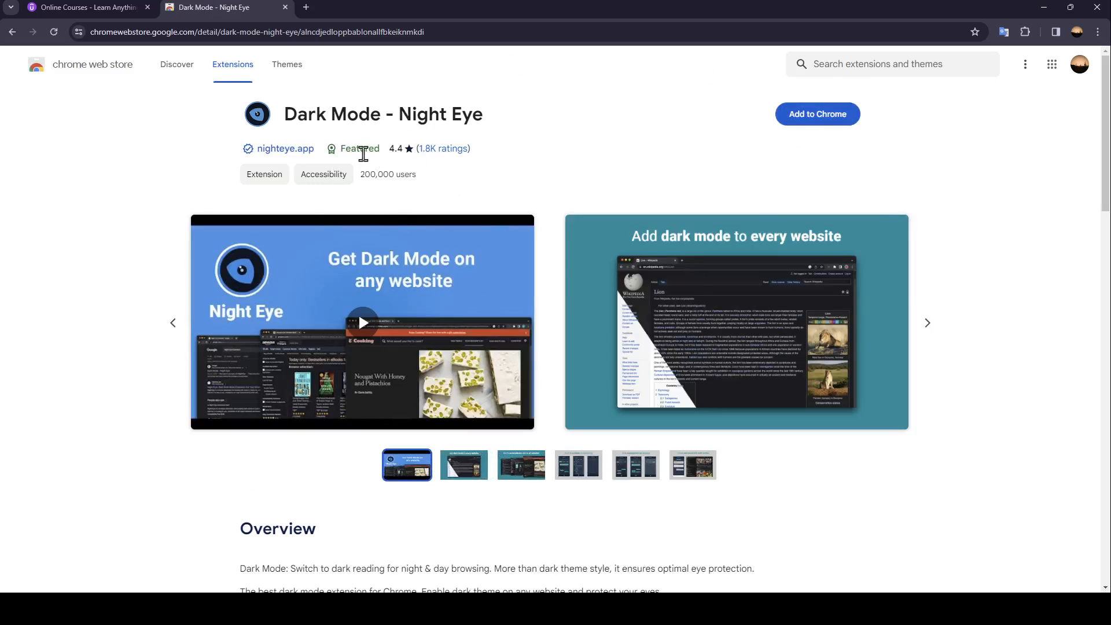
mouse_move(289, 121)
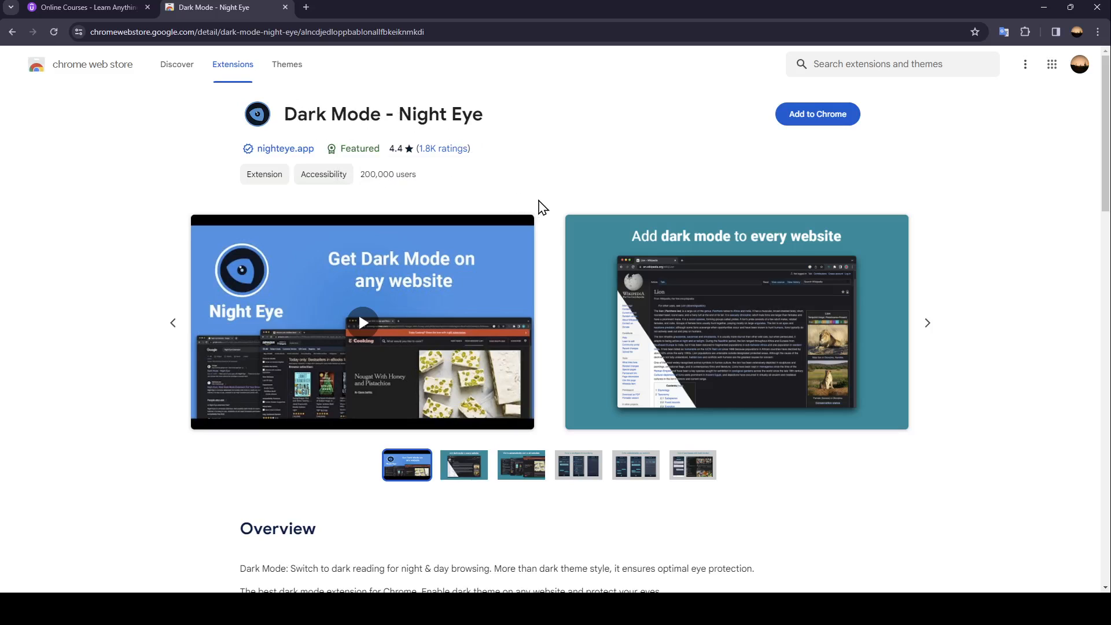
- Add Night Eye to Chrome and return to Udemy's home page, now in dark mode
scroll("down", 3)
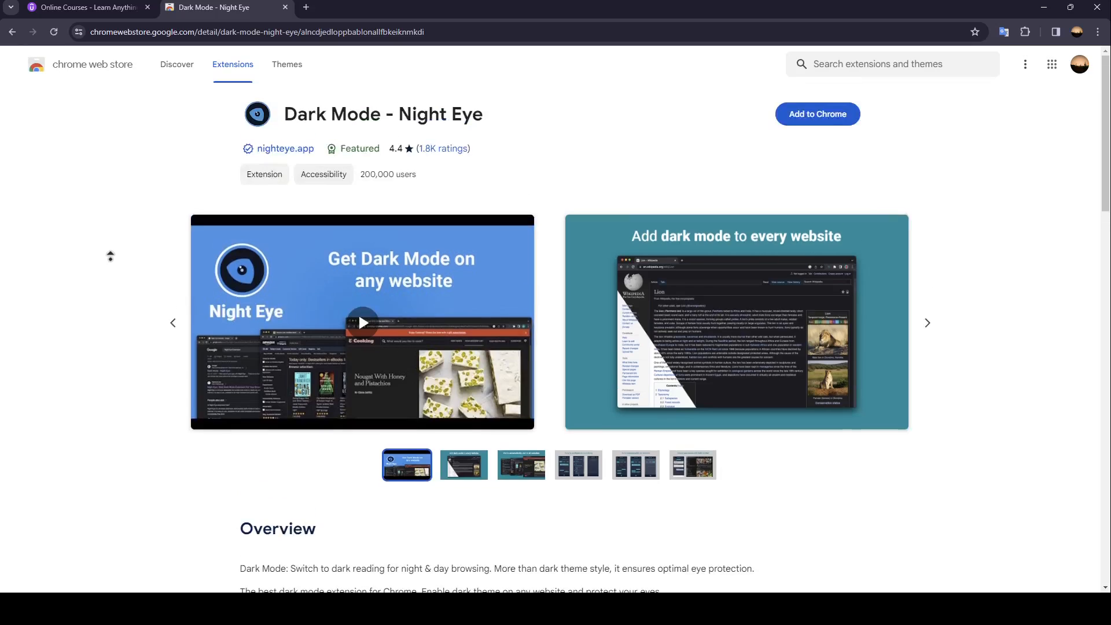
mouse_move(452, 104)
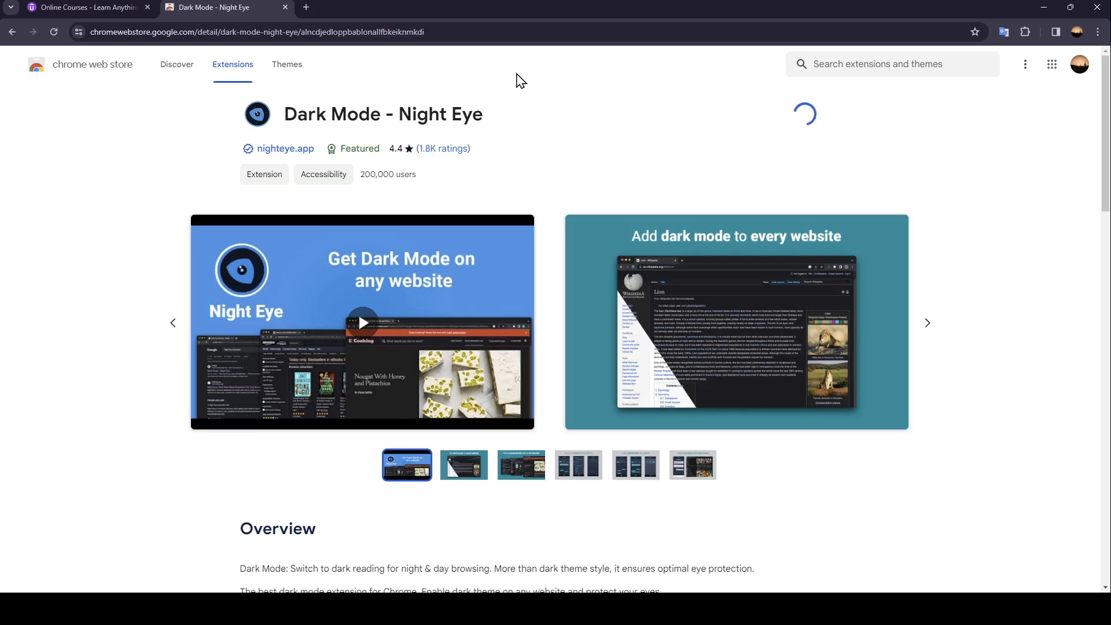
mouse_move(679, 160)
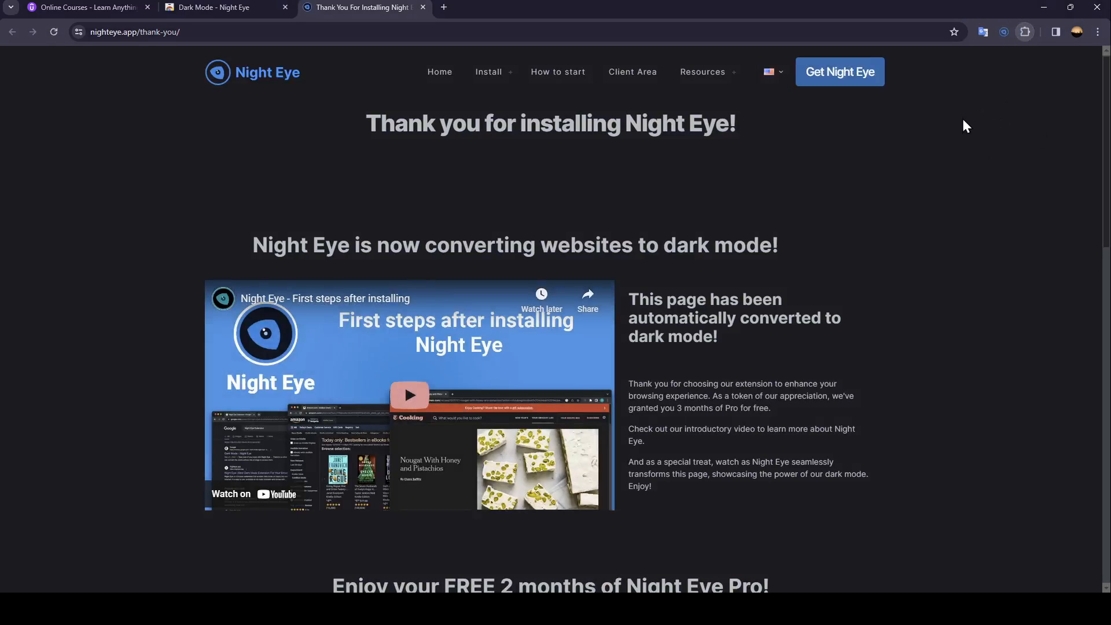
left_click(84, 8)
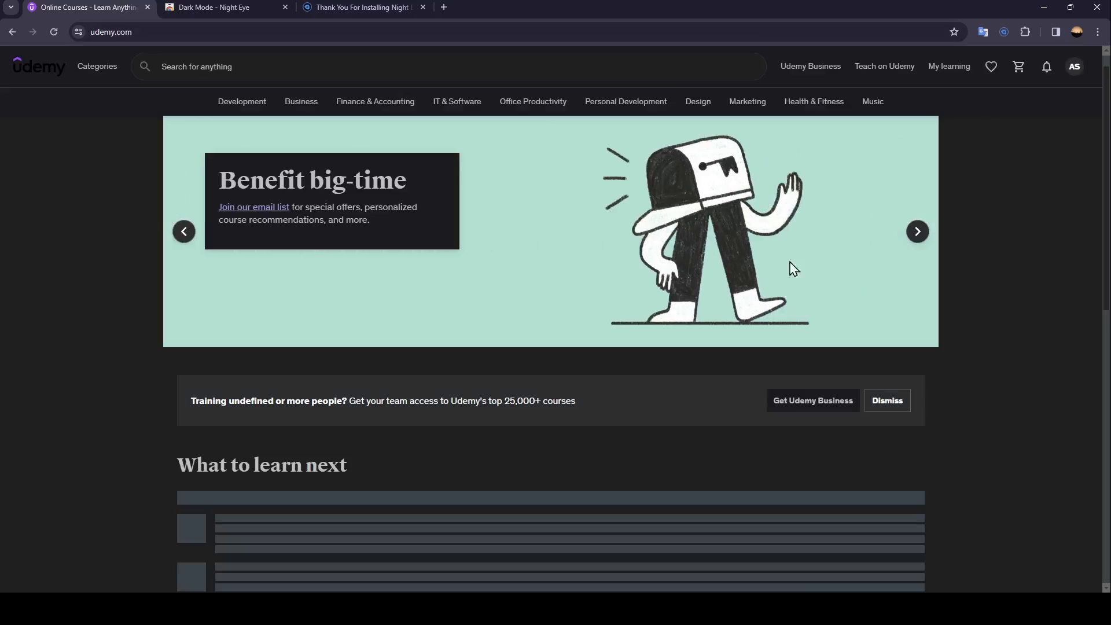
mouse_move(534, 225)
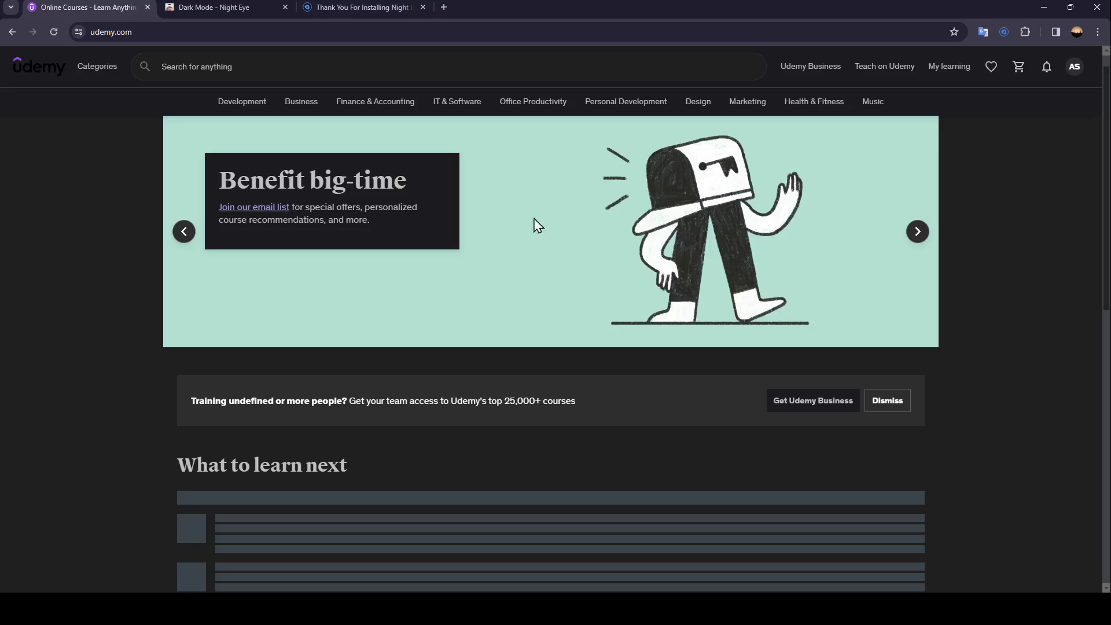
mouse_move(969, 228)
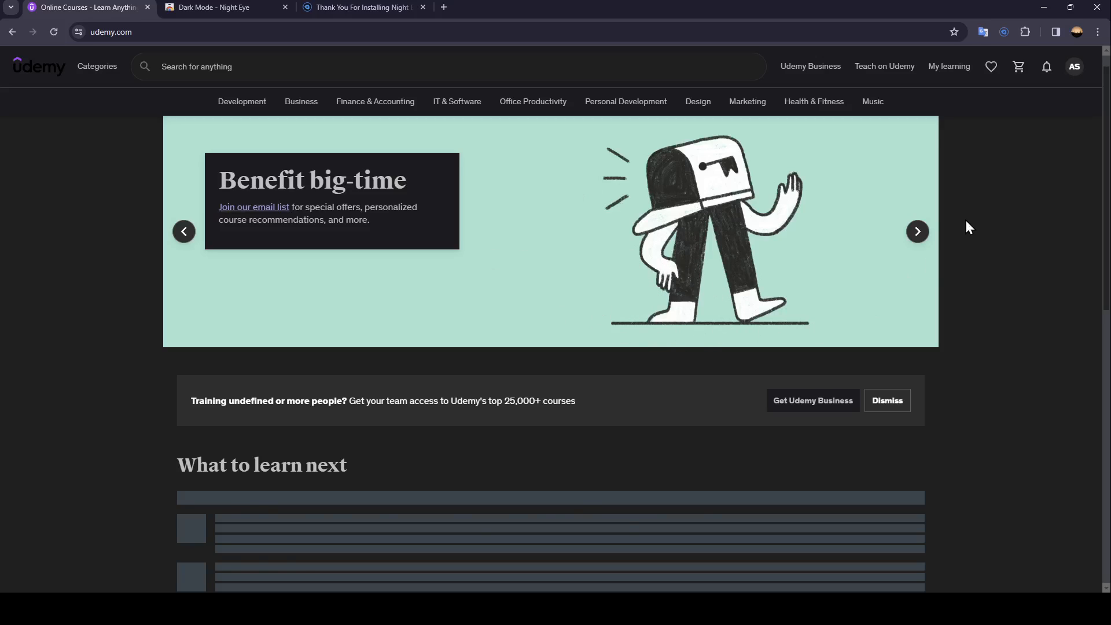